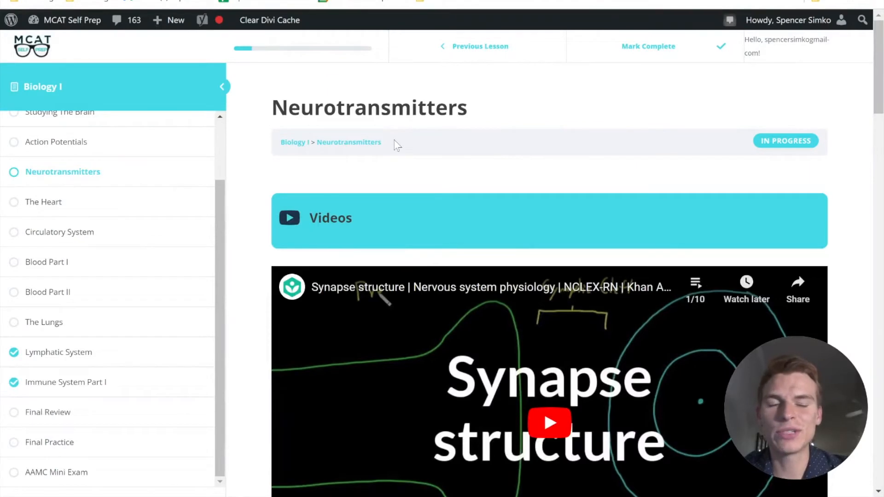
Step: Load the Action Potentials lesson from the Biology I sidebar and browse down its content
left_click(56, 142)
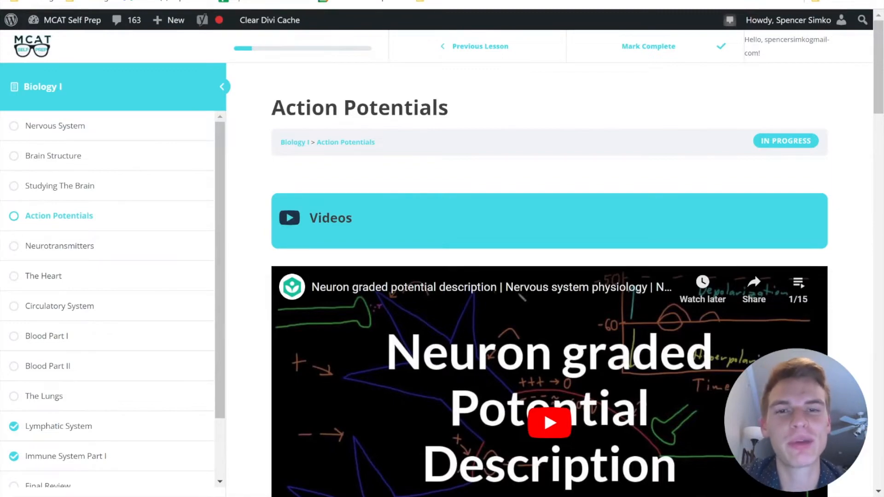
scroll("down", 3)
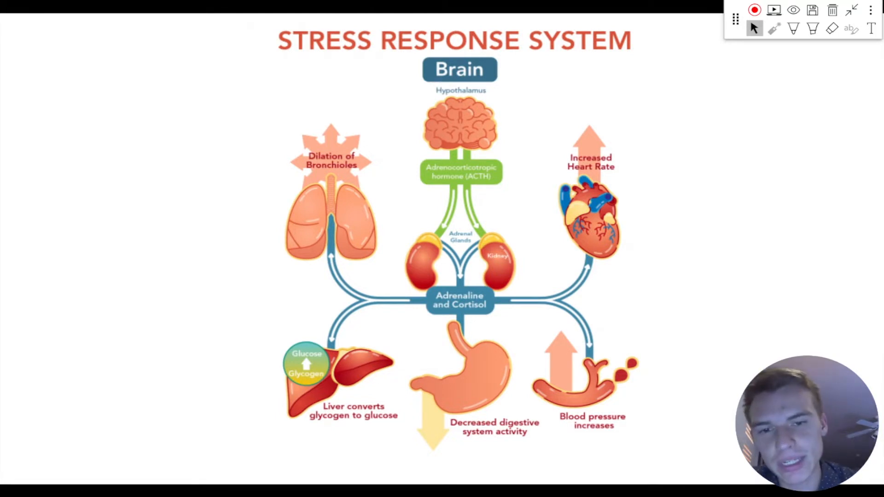
Step: Switch to the Stress Response System slide showing adrenaline and cortisol effects
left_click(793, 29)
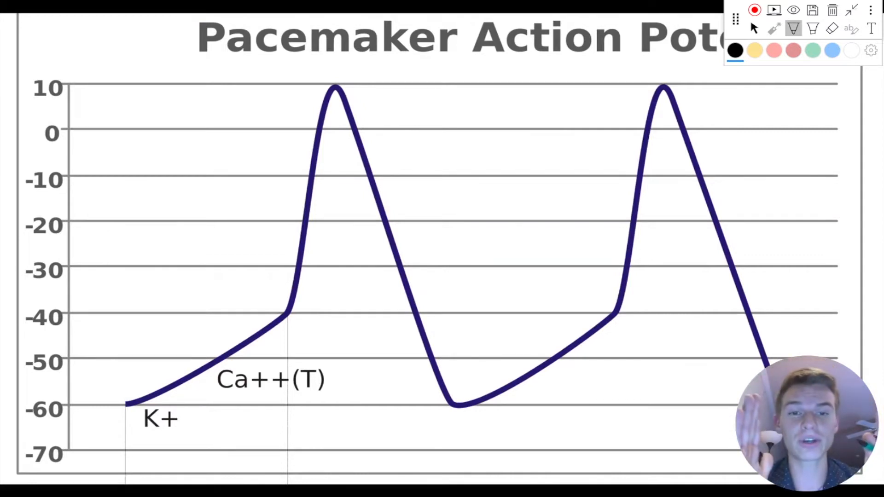
Step: Mark up the Pacemaker Action Potential graph across its K+ and Ca++(T) phases
left_click_drag(335, 78, 662, 79)
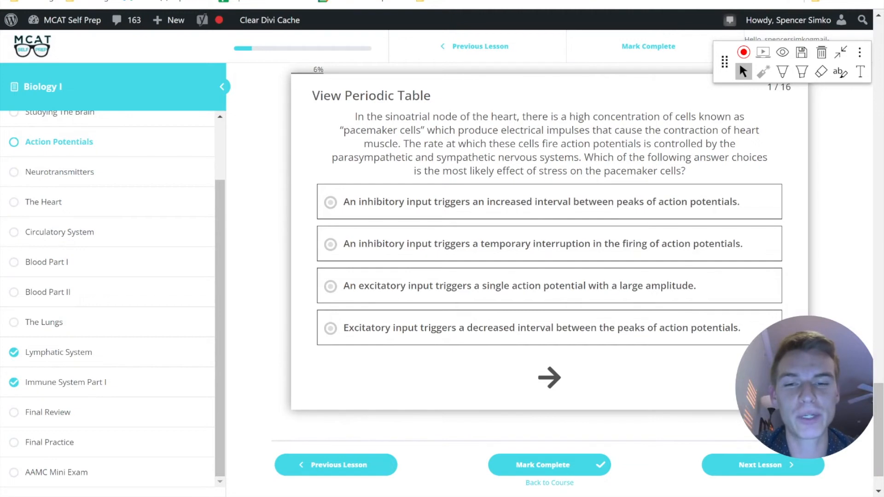
mouse_move(314, 280)
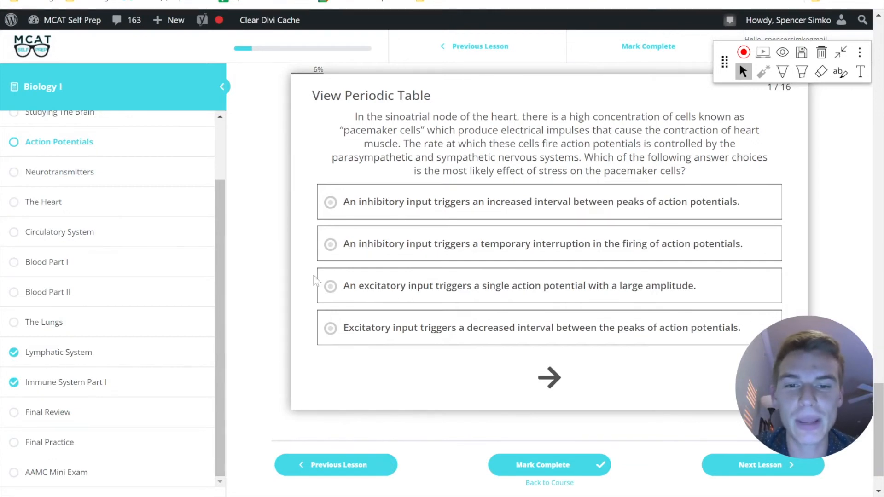
mouse_move(313, 297)
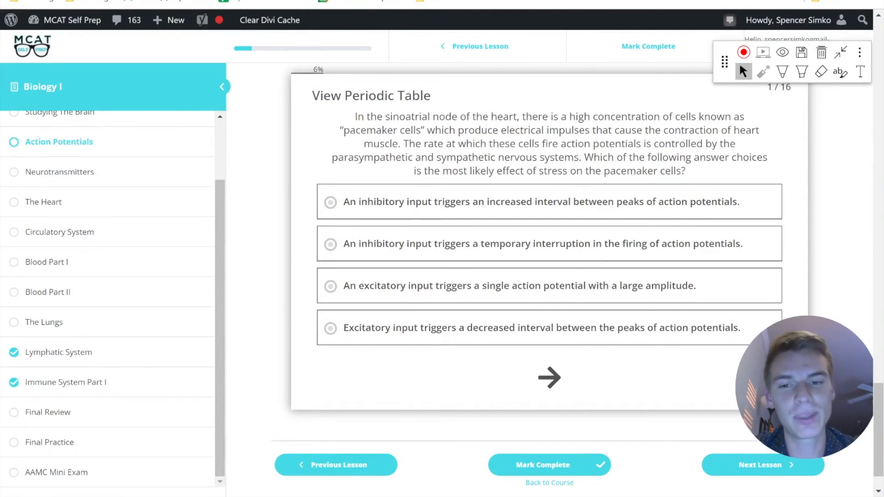
mouse_move(310, 334)
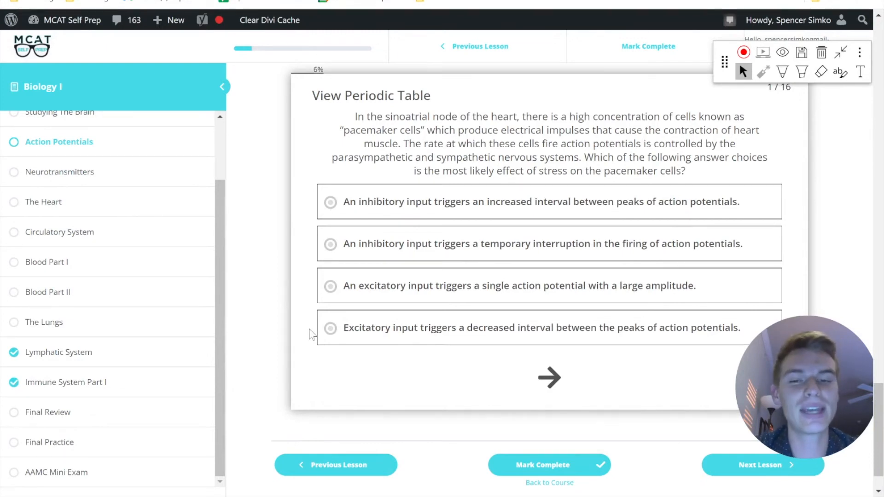